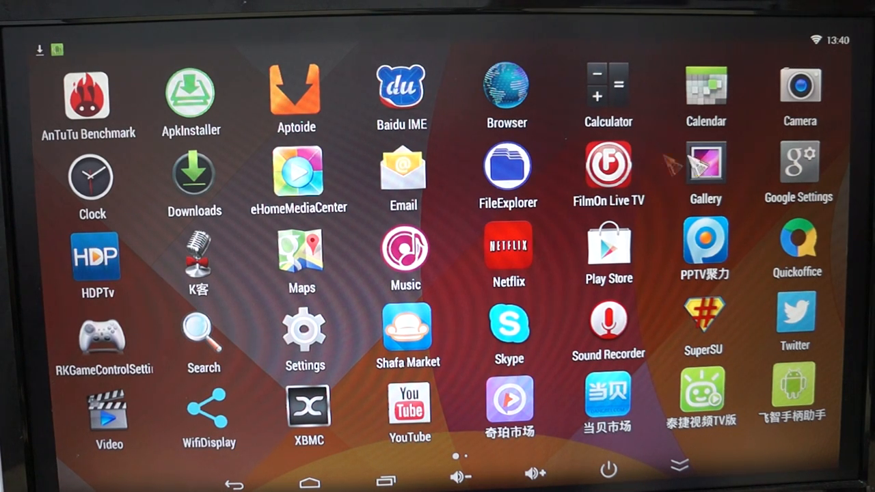
mouse_move(608, 71)
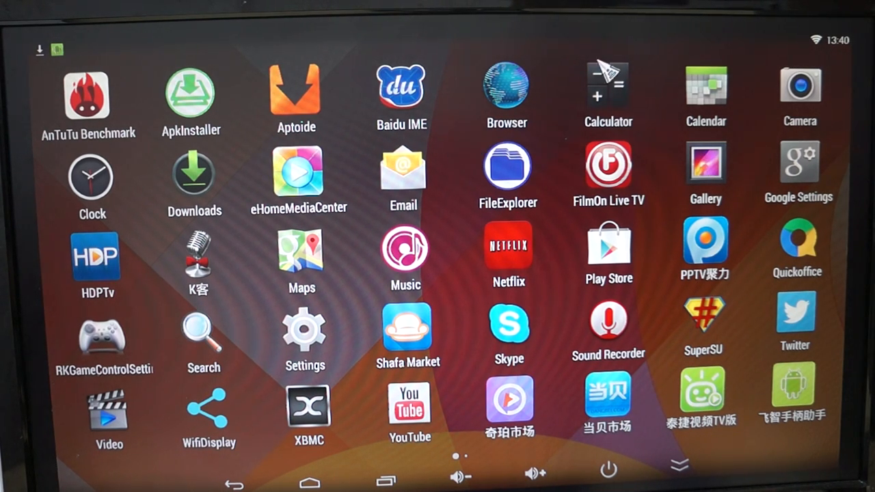
mouse_move(575, 273)
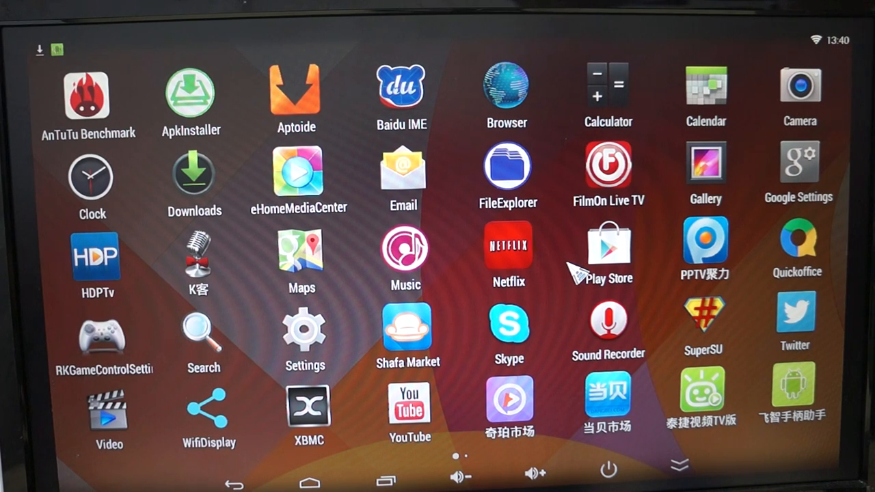
mouse_move(110, 283)
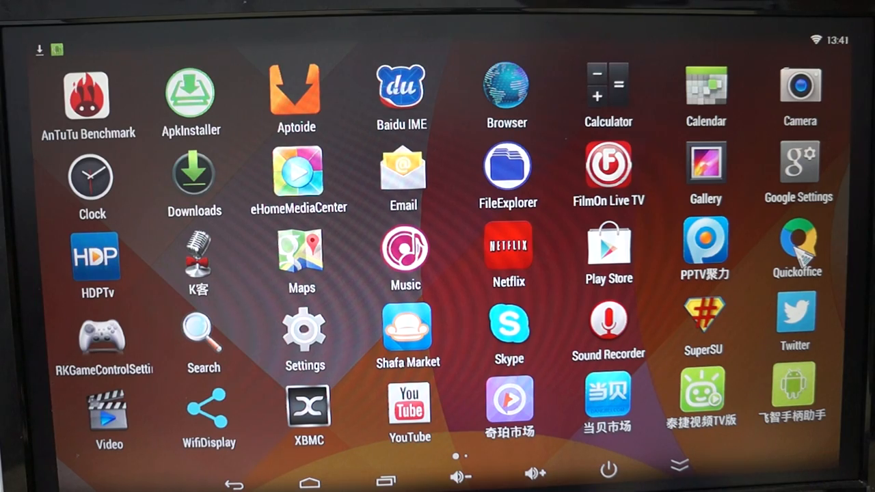
- Watch HDPTv live TV, switch to another channel, then quit back to the launcher
click(796, 249)
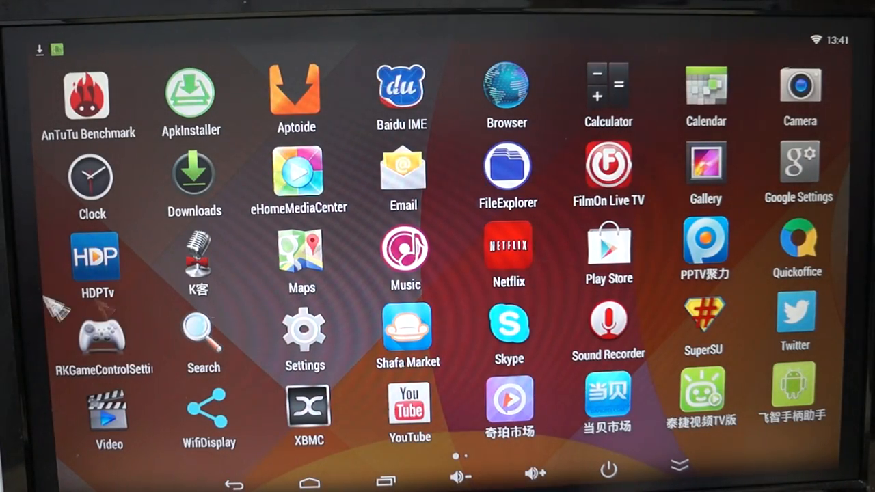
click(96, 260)
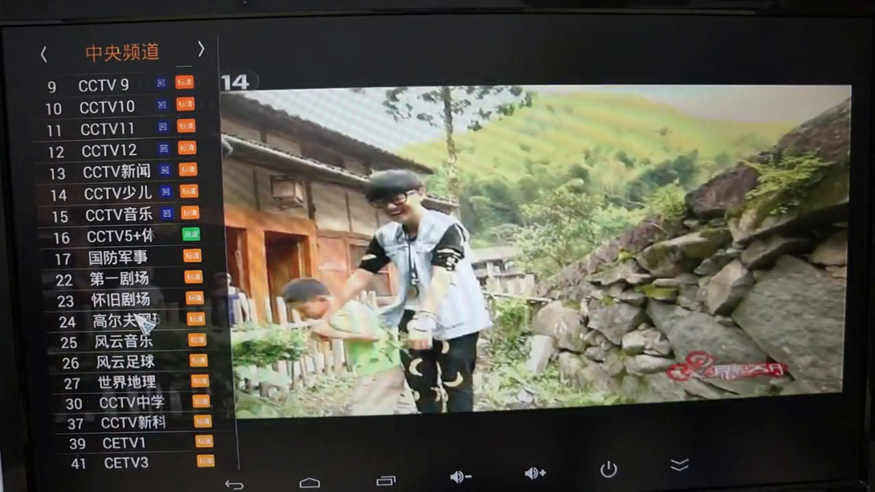
click(116, 323)
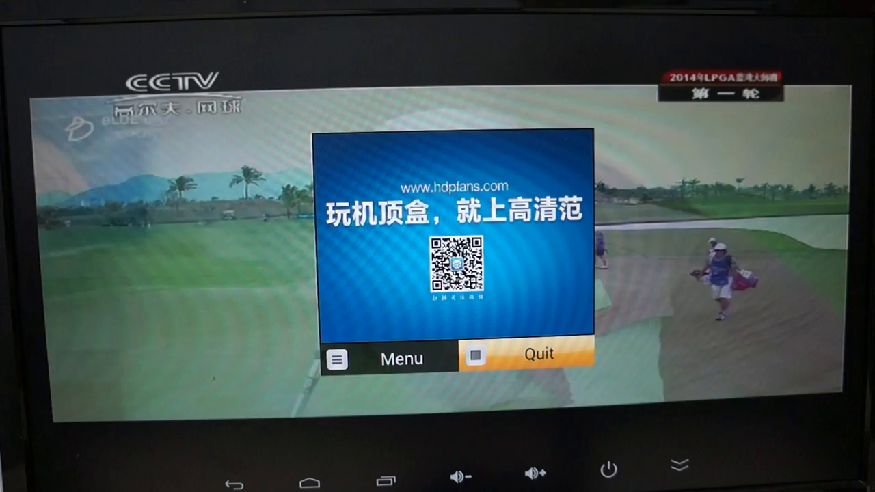
click(539, 356)
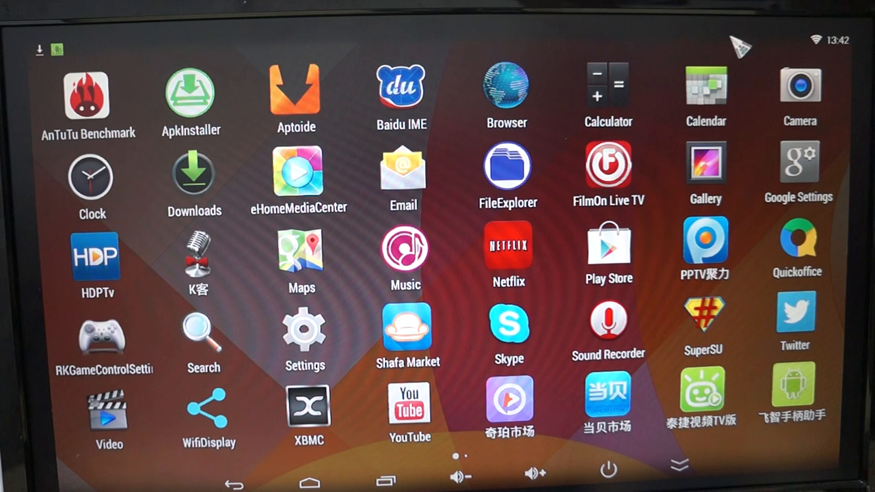
mouse_move(722, 272)
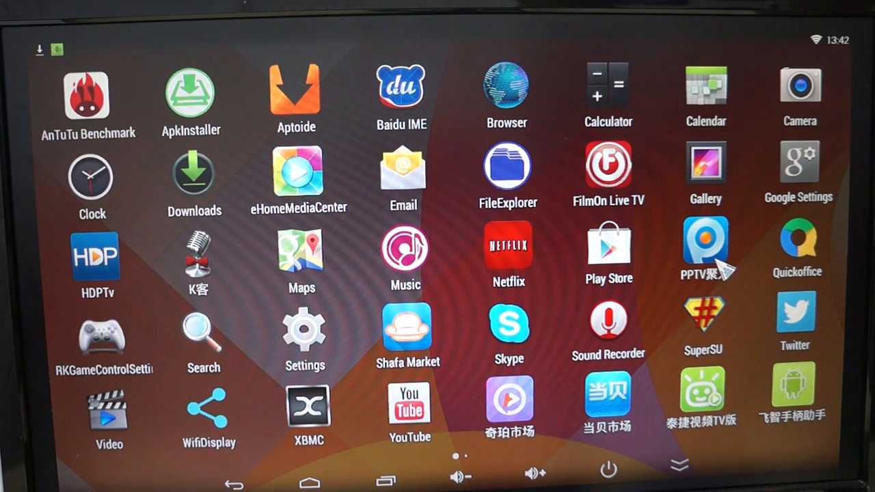
- Launch PPTV, decline the version update and enter the Pompeii (庞贝末日) details page
click(706, 252)
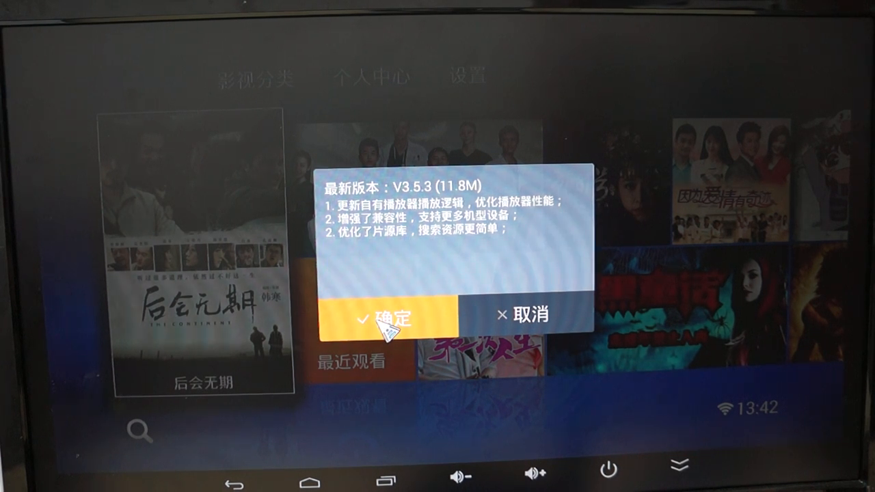
mouse_move(588, 335)
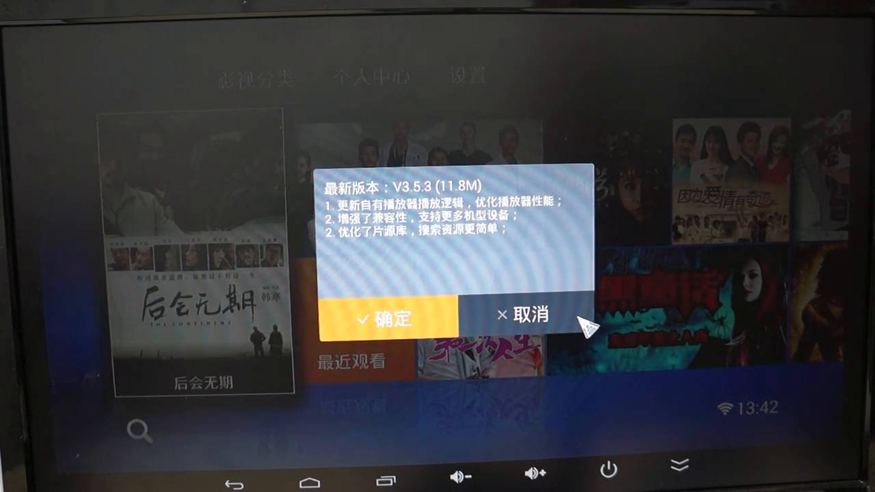
click(524, 314)
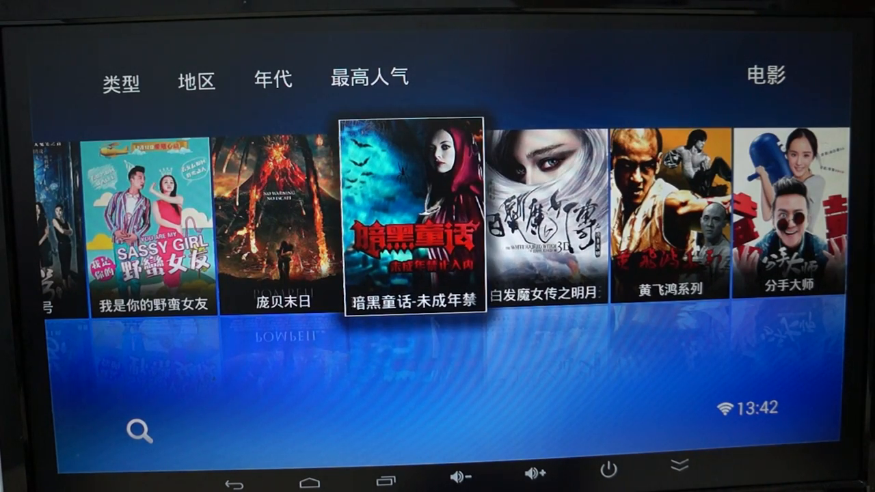
click(276, 219)
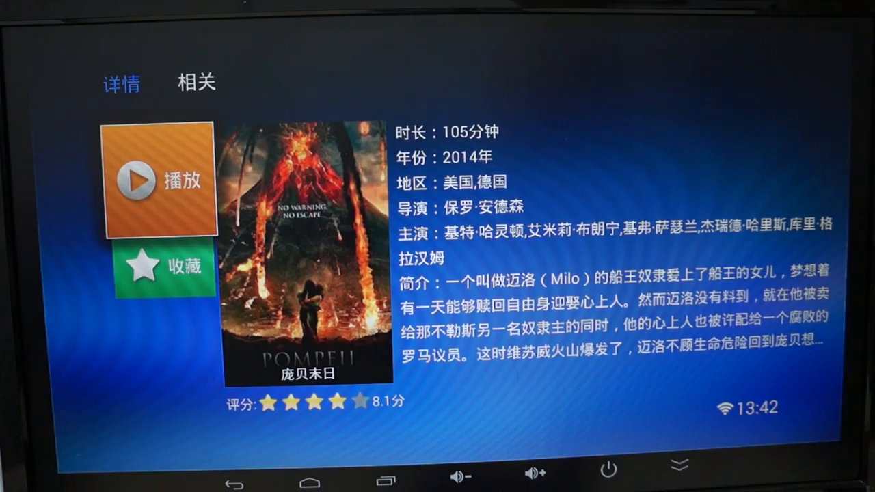
- Play Pompeii, watch the opening scenes, then back out of PPTV to the launcher
click(159, 184)
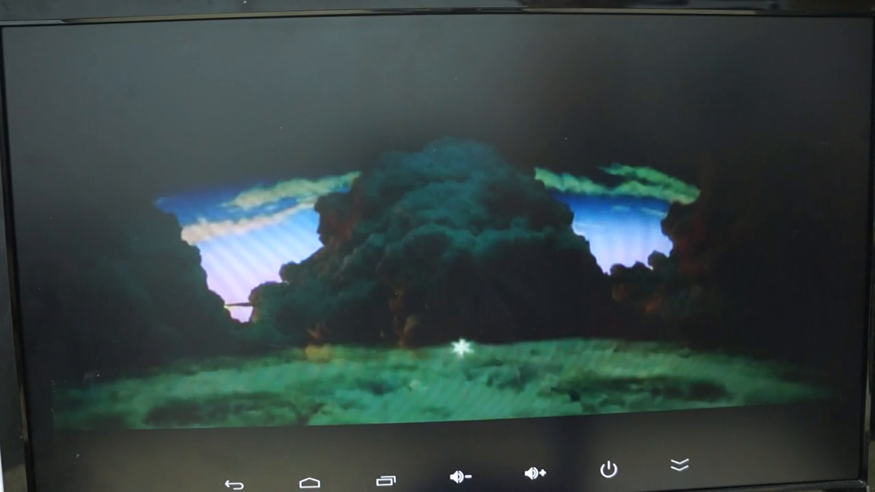
scroll(right, 3)
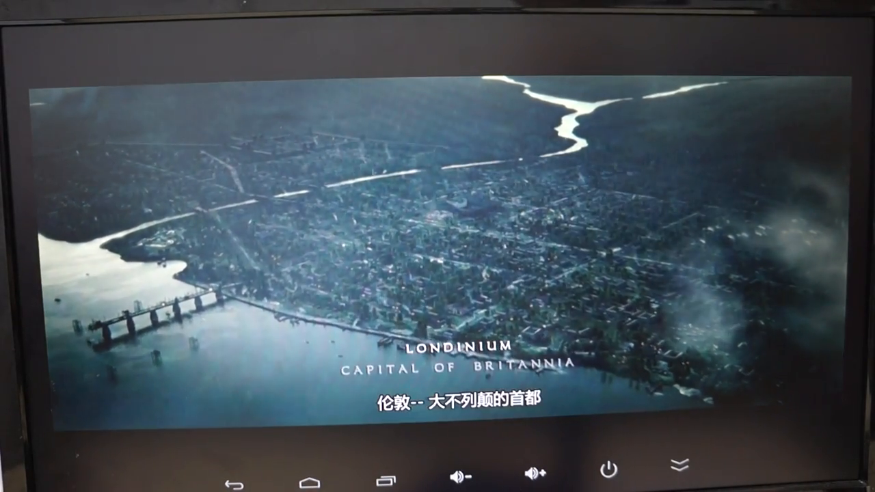
click(437, 246)
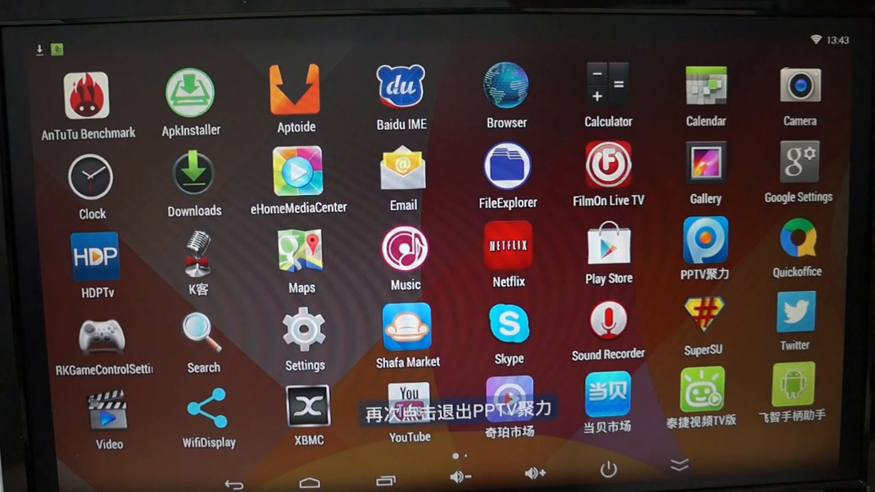
click(96, 262)
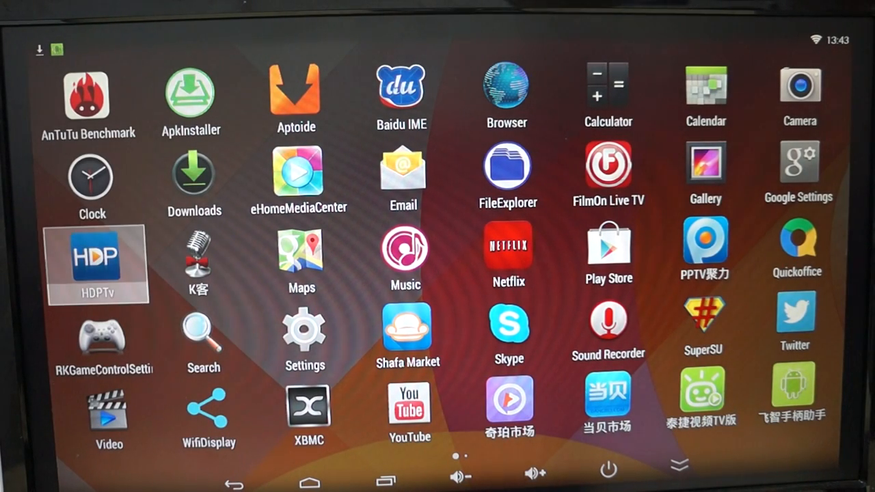
click(509, 249)
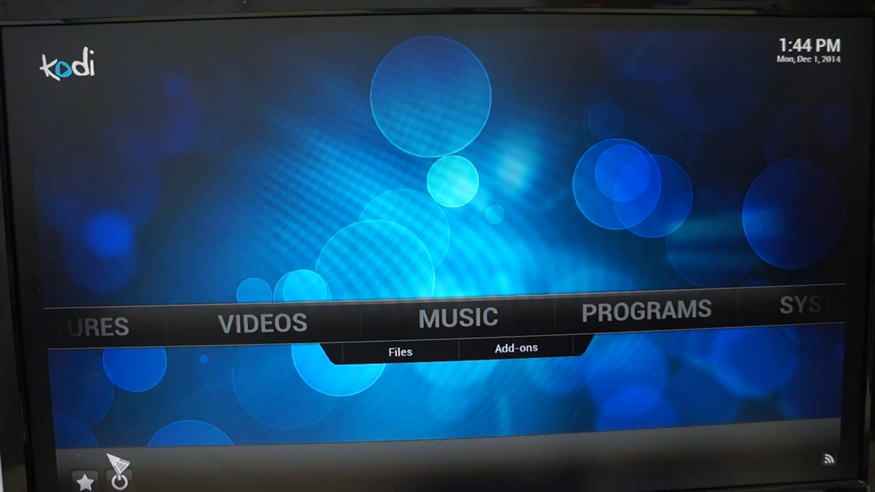
click(117, 476)
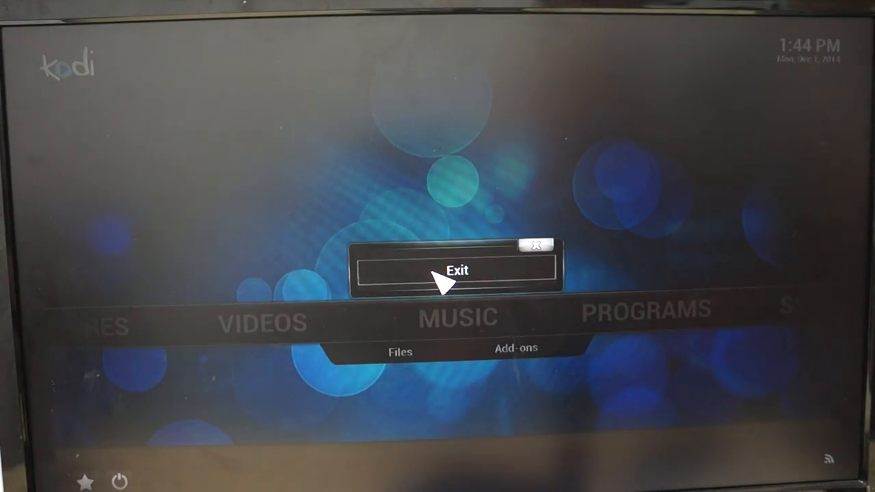
click(457, 269)
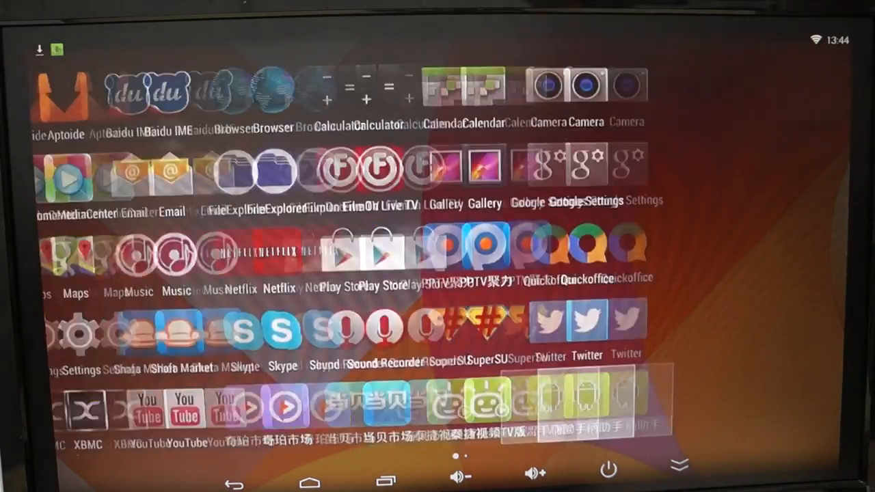
scroll(left, 3)
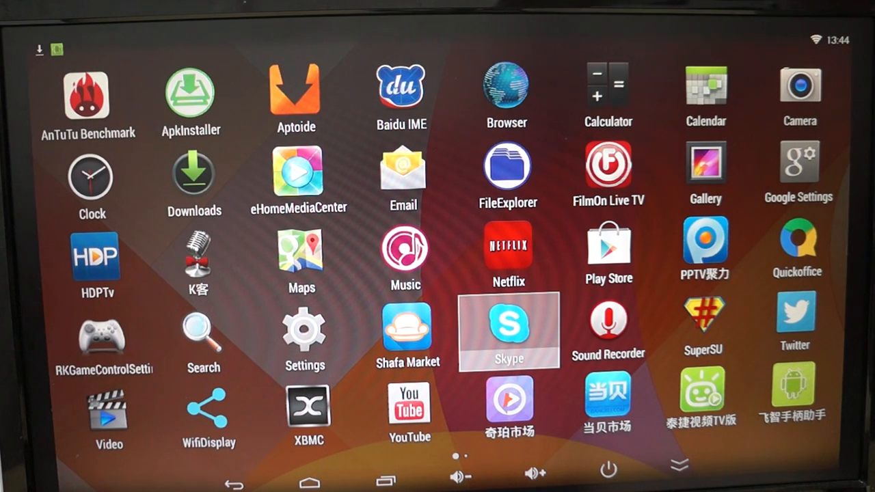
mouse_move(507, 171)
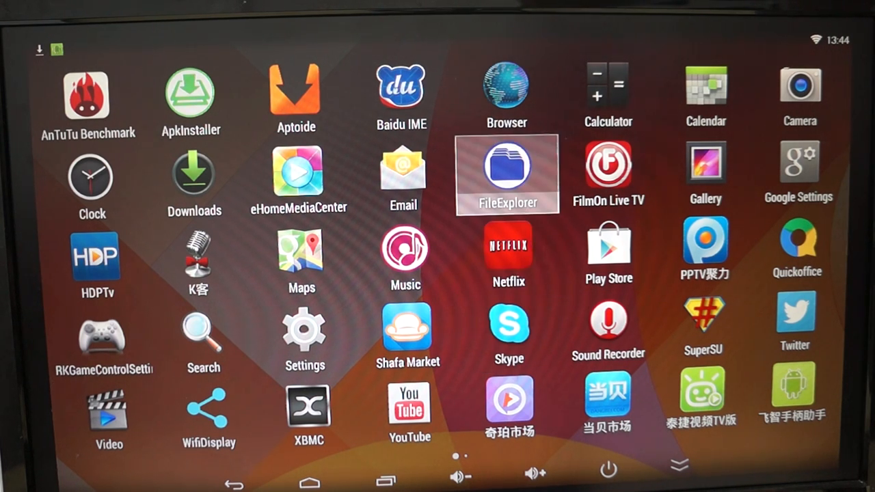
mouse_move(506, 89)
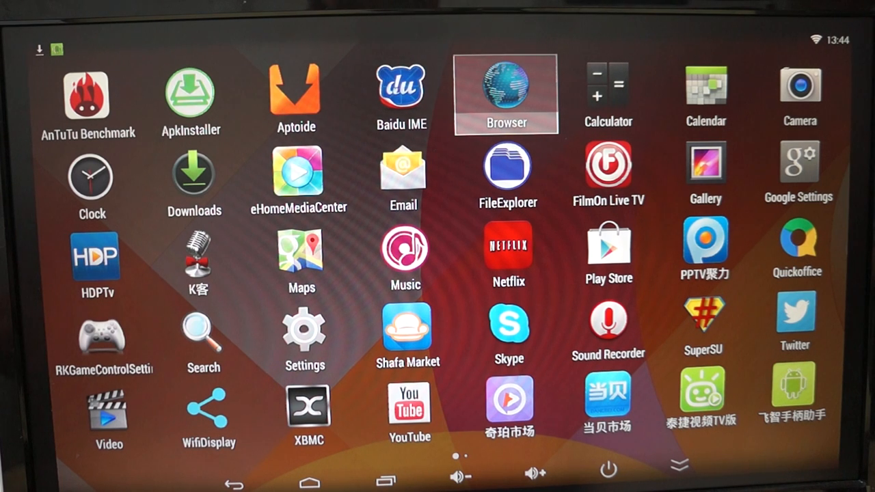